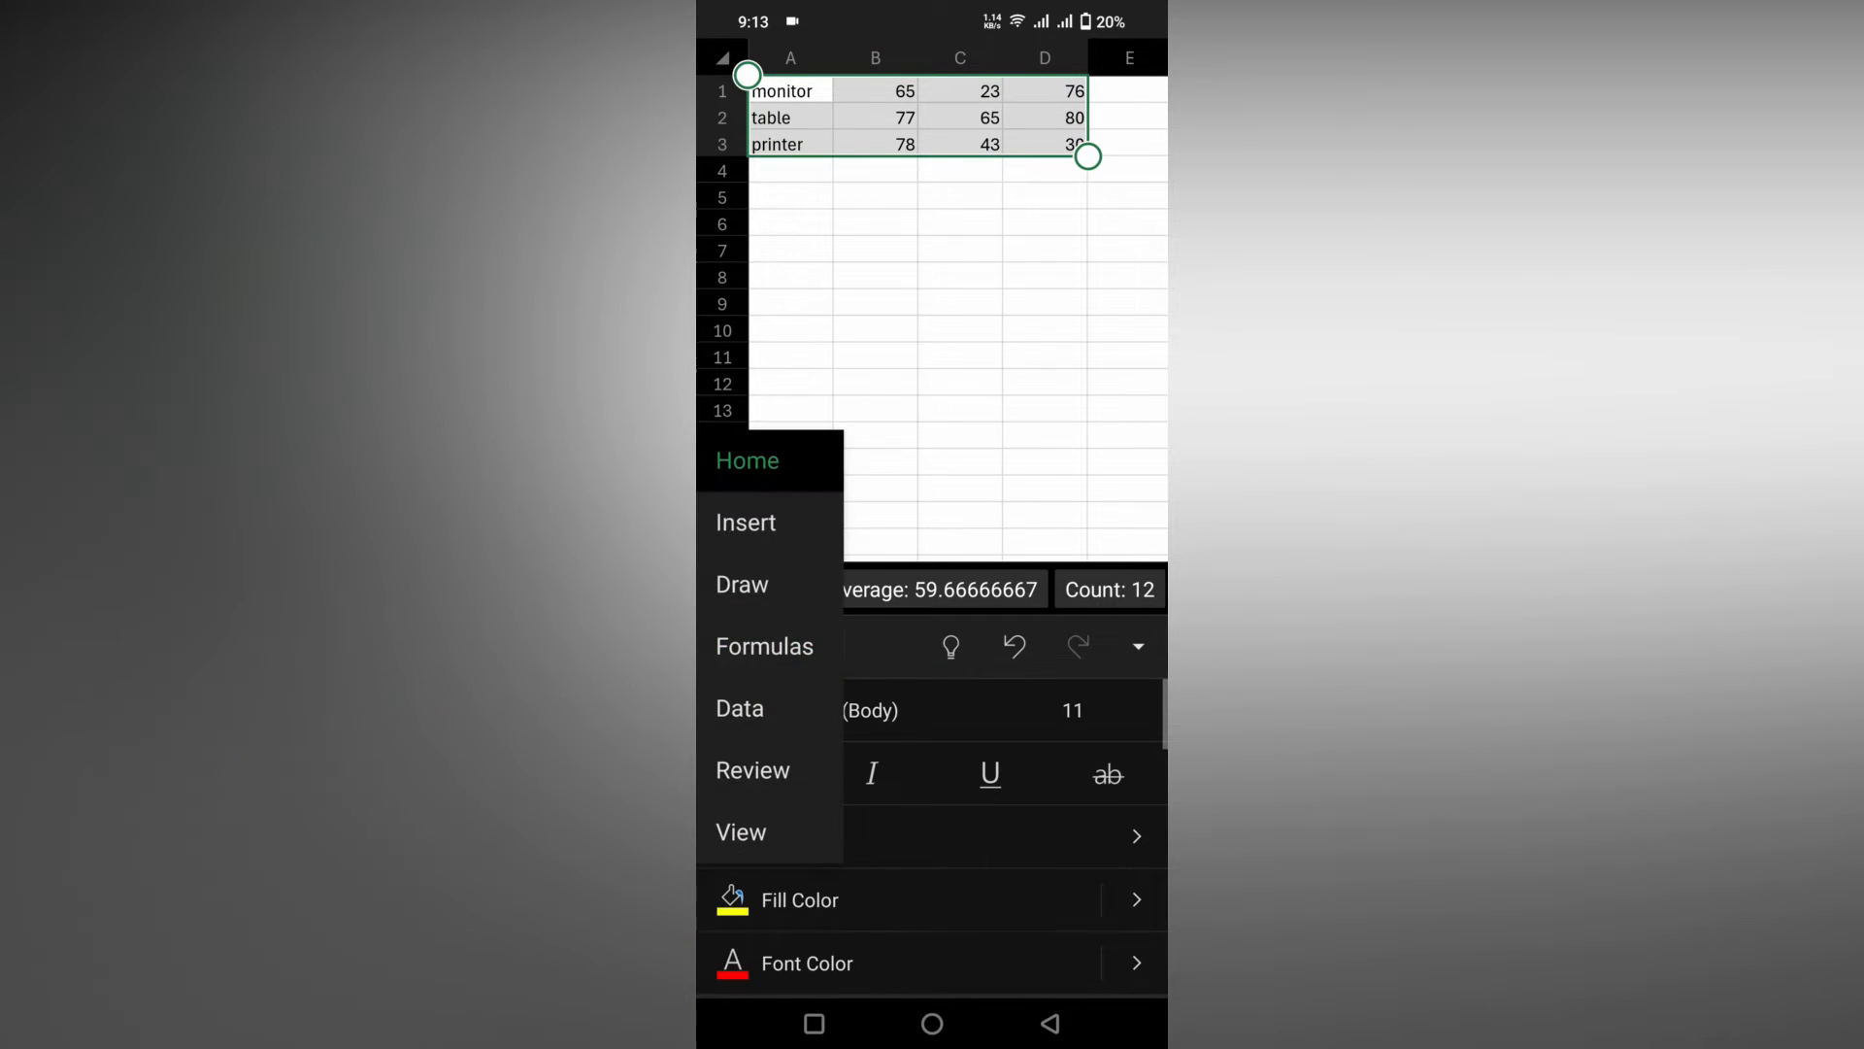
# Step: From the Insert tab's Chart list, scroll to the Histogram options for A1:D3
pyautogui.click(746, 522)
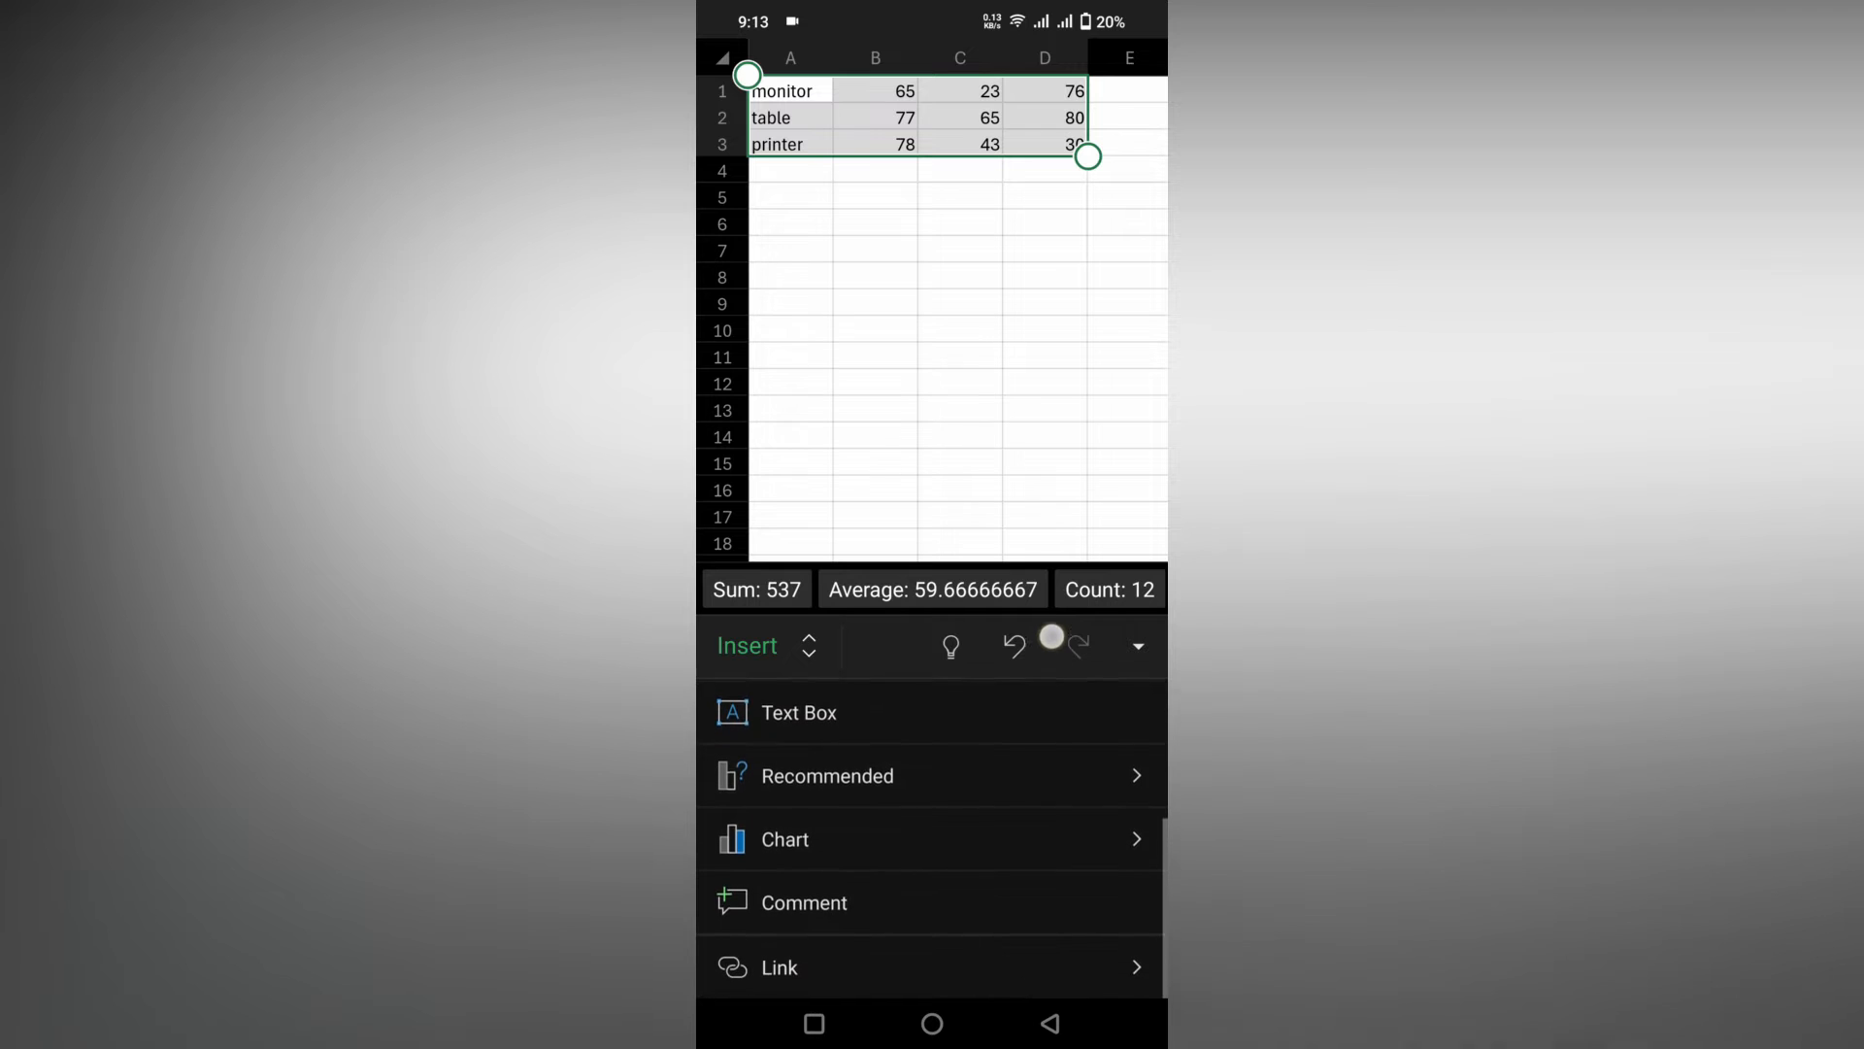
pyautogui.click(784, 839)
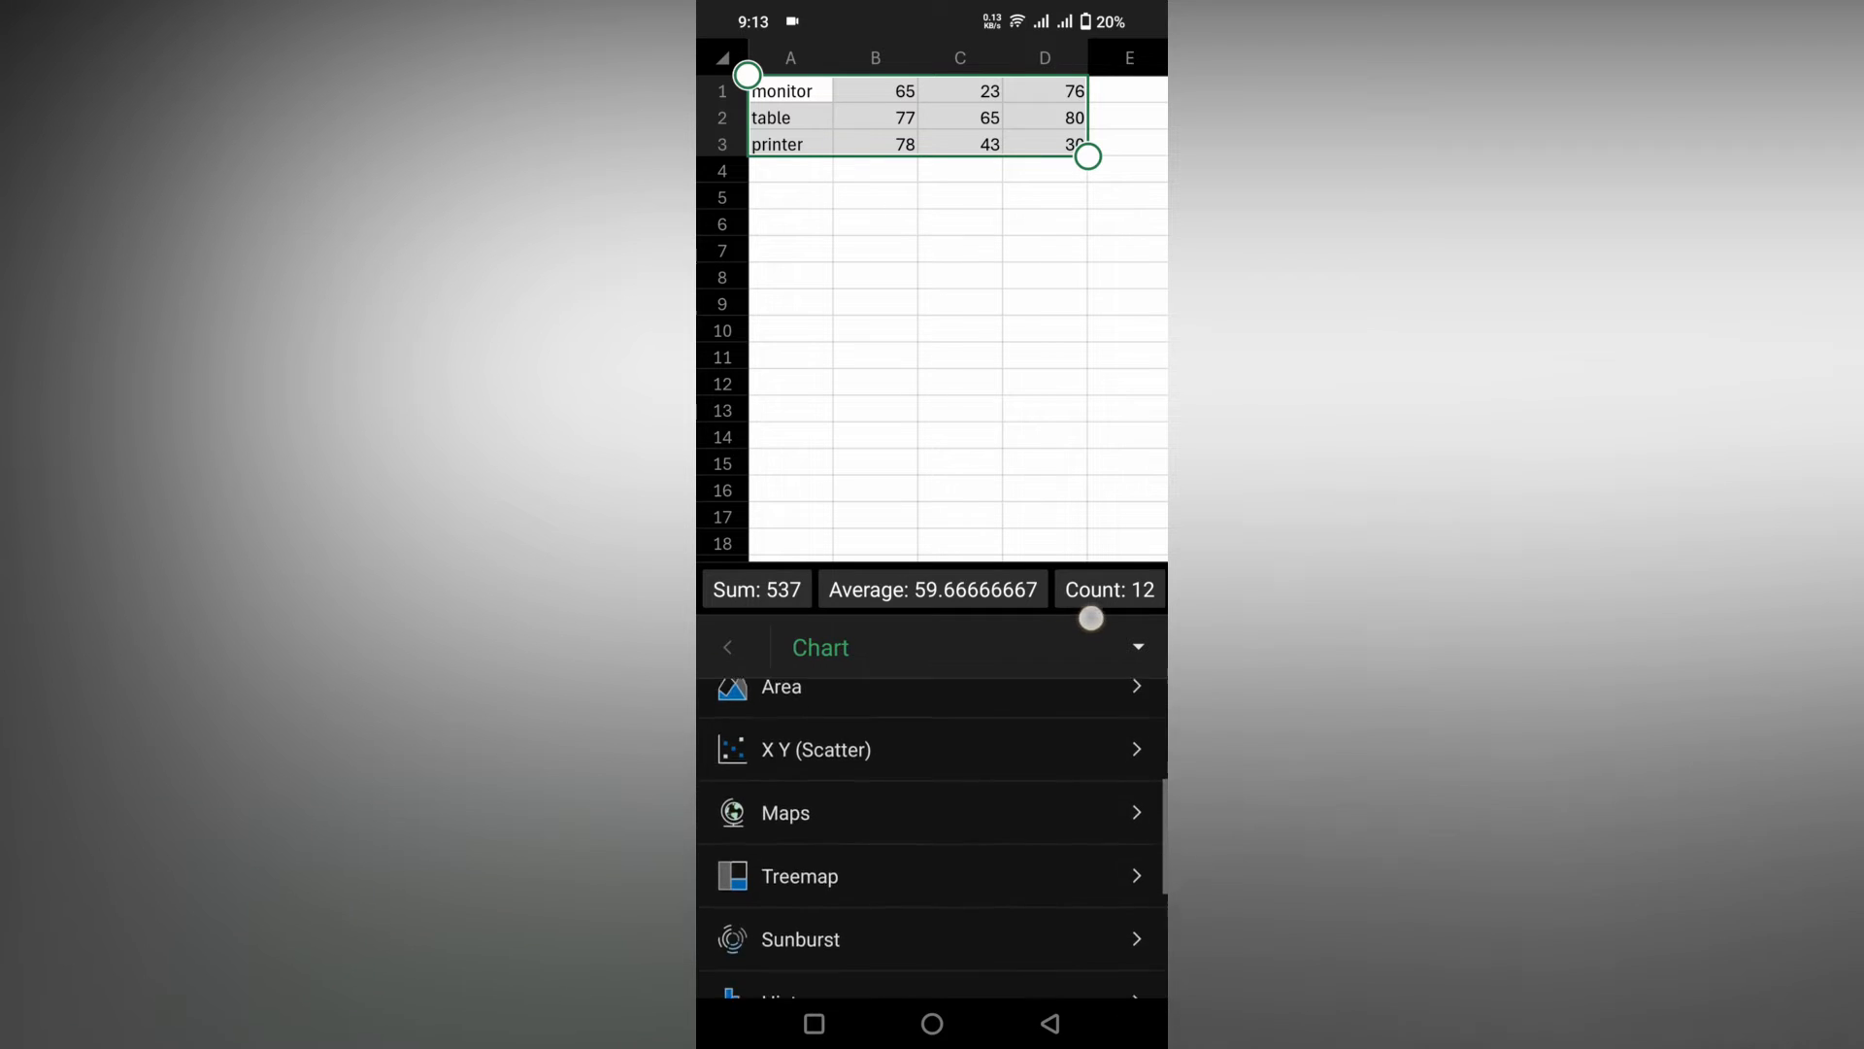
pyautogui.scroll(-3)
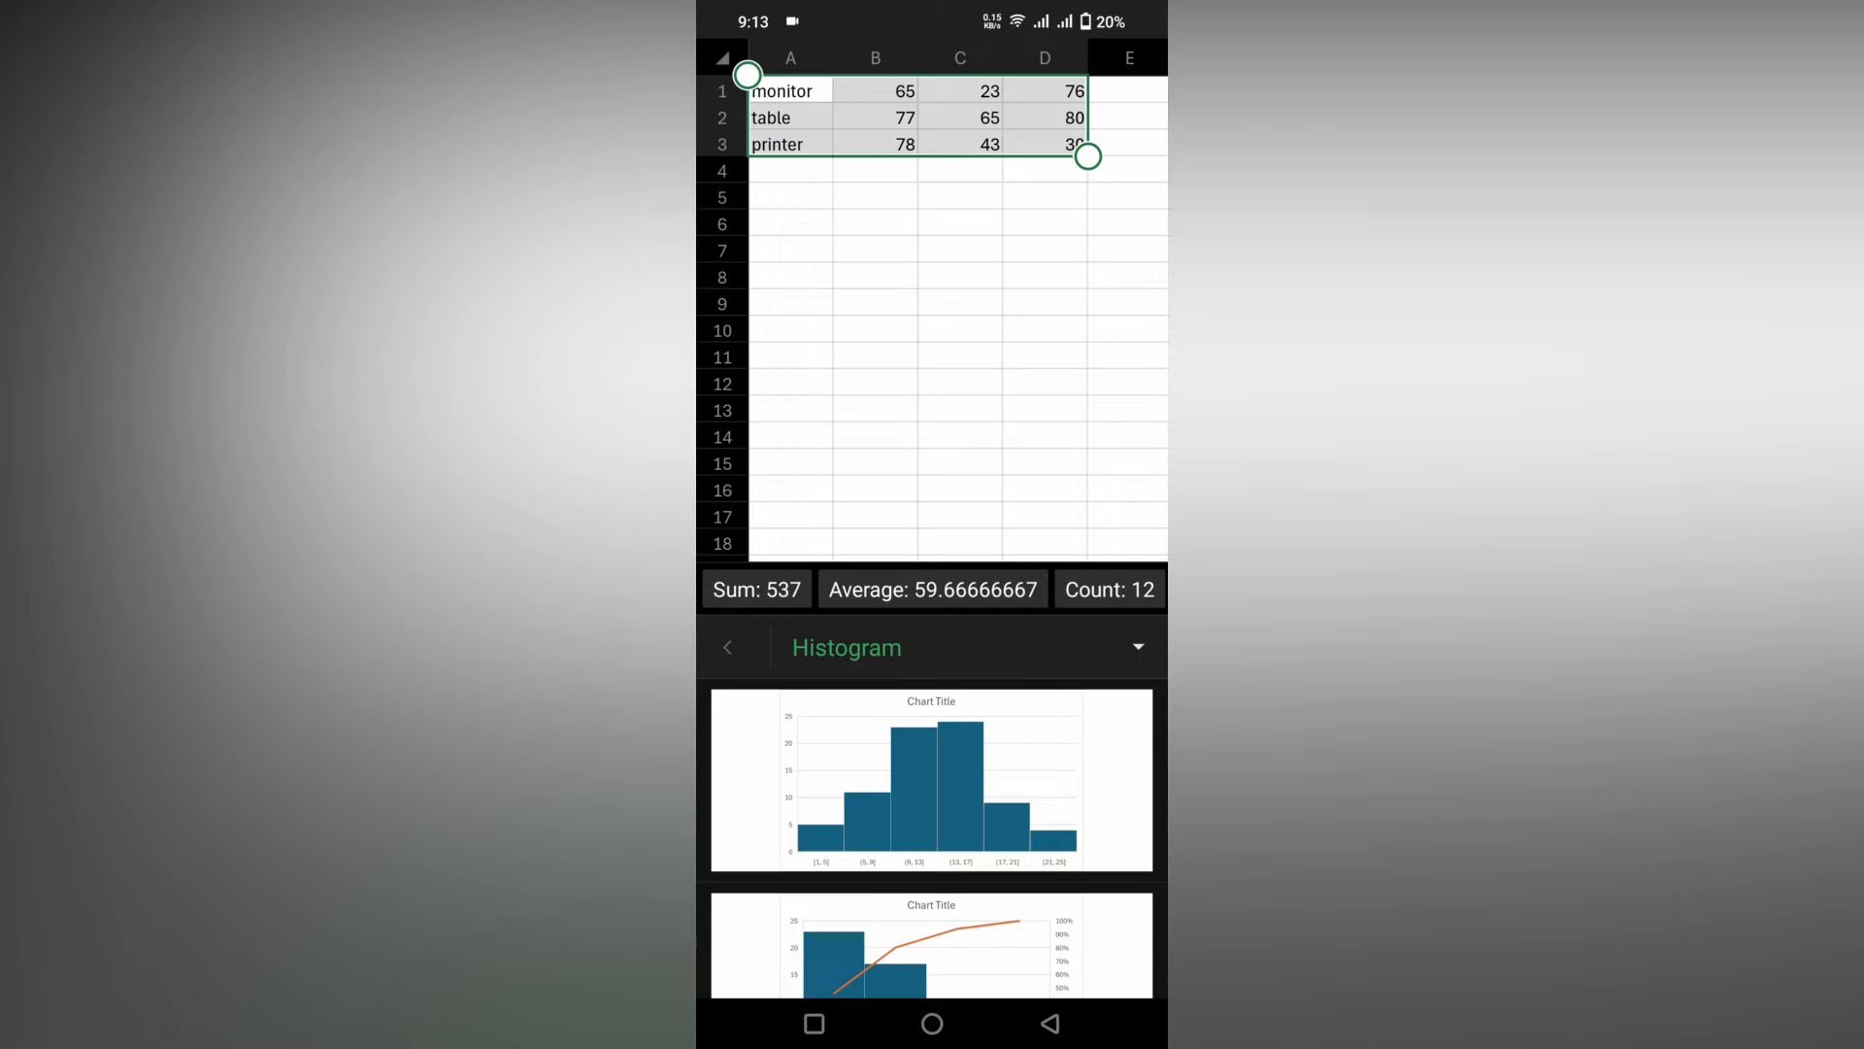
# Step: Insert the first Histogram thumbnail as a chart of the monitor, table and printer values
pyautogui.click(931, 780)
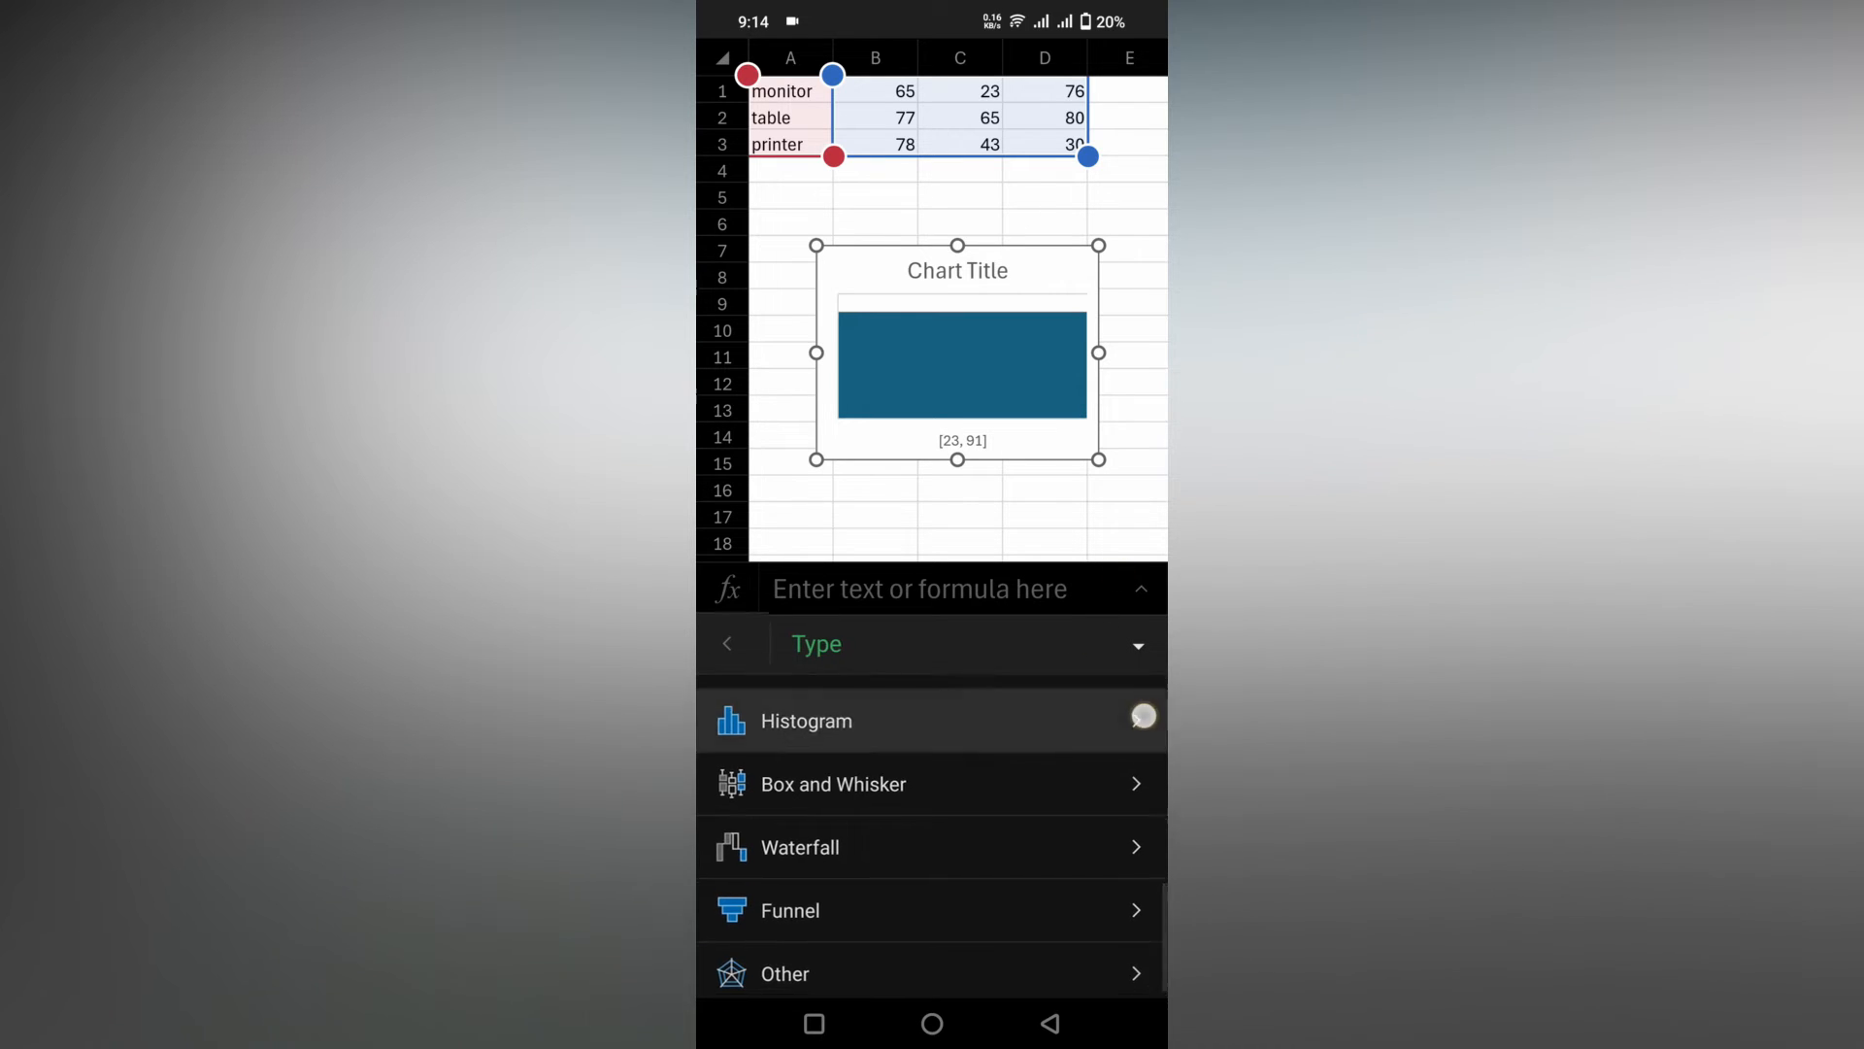
# Step: Apply a chart layout adding an axis title, data label and numeric vertical axis
pyautogui.scroll(3)
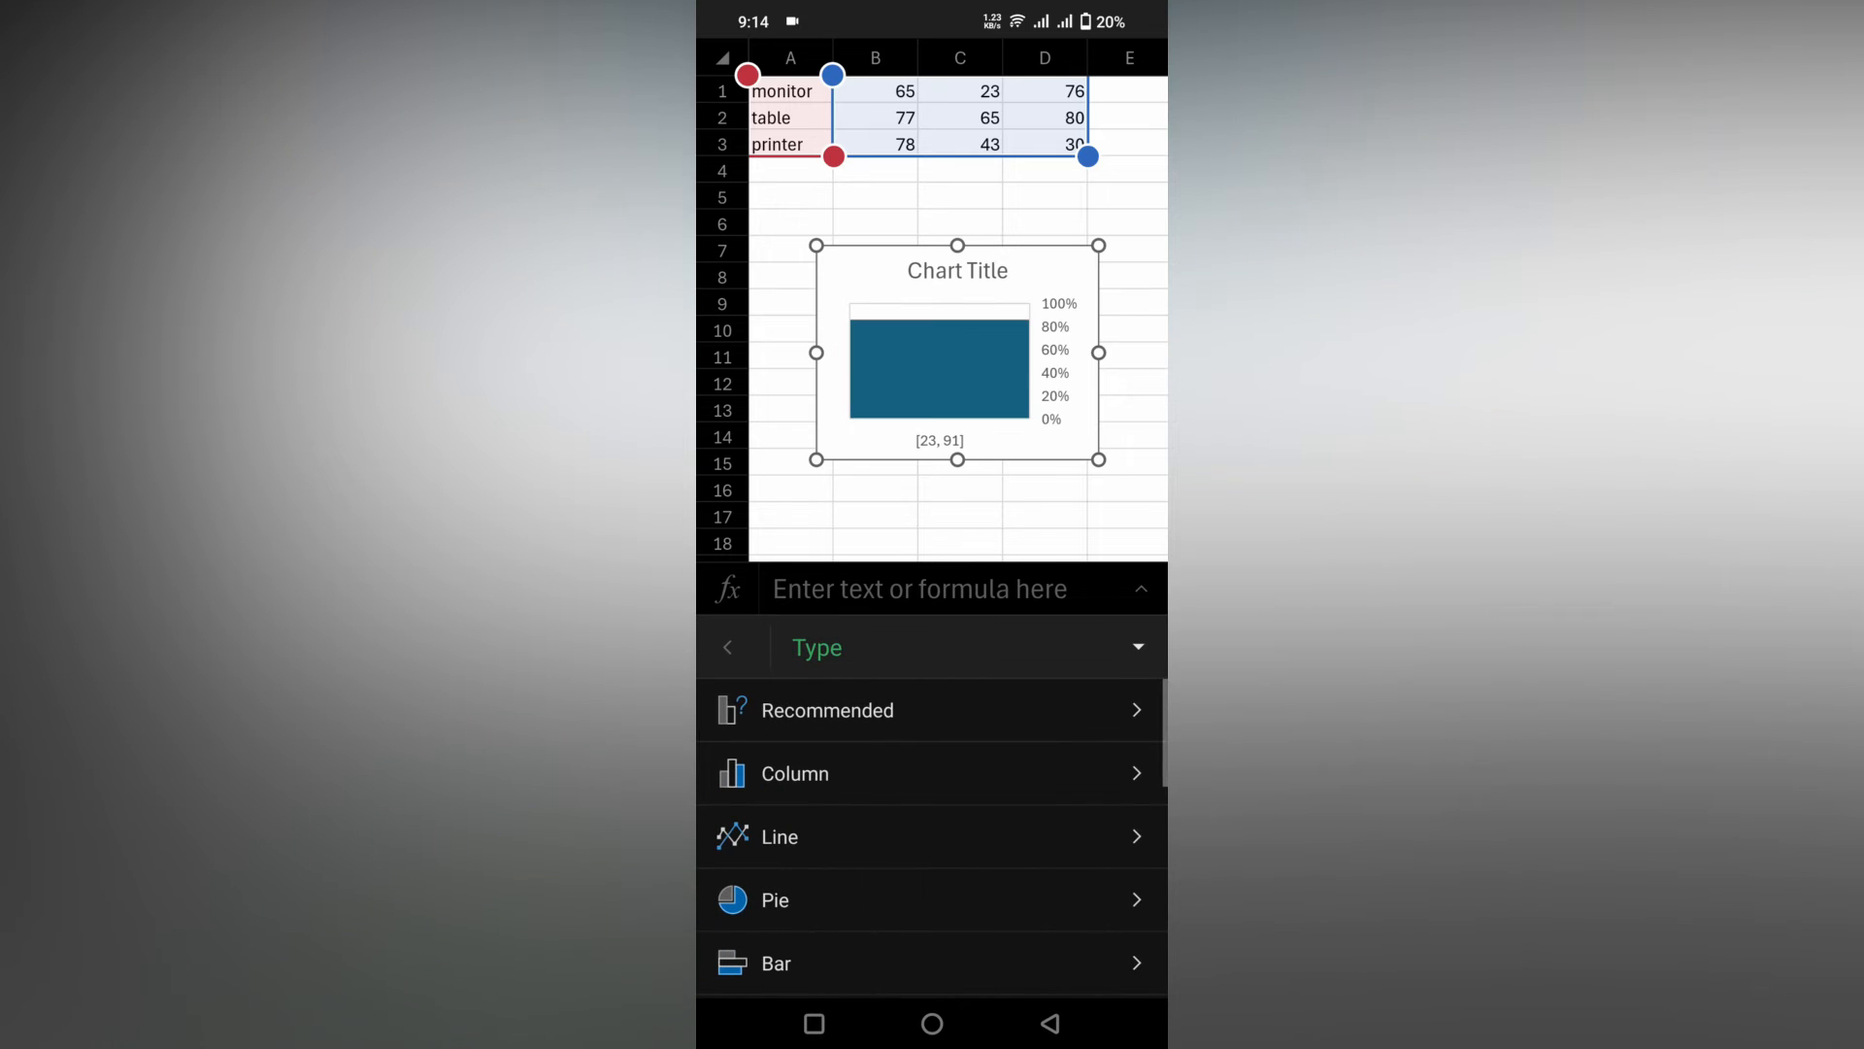
pyautogui.click(727, 647)
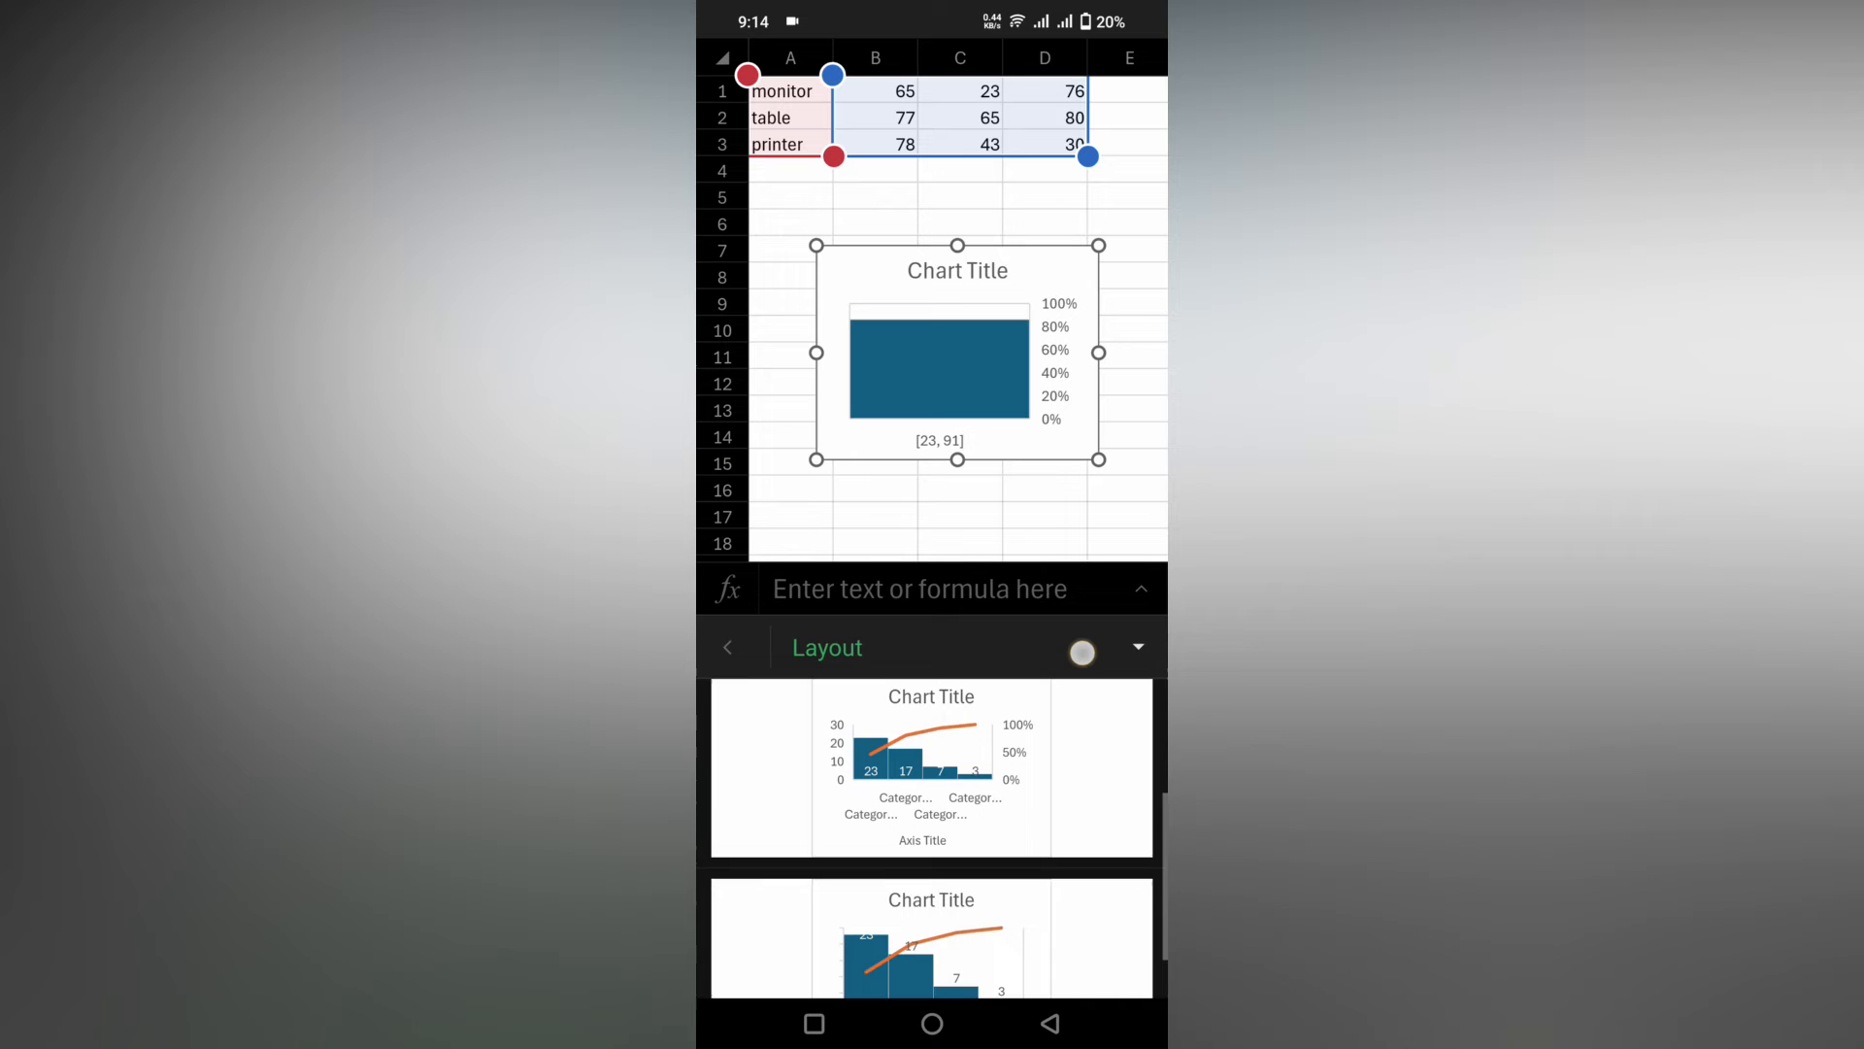
pyautogui.click(726, 647)
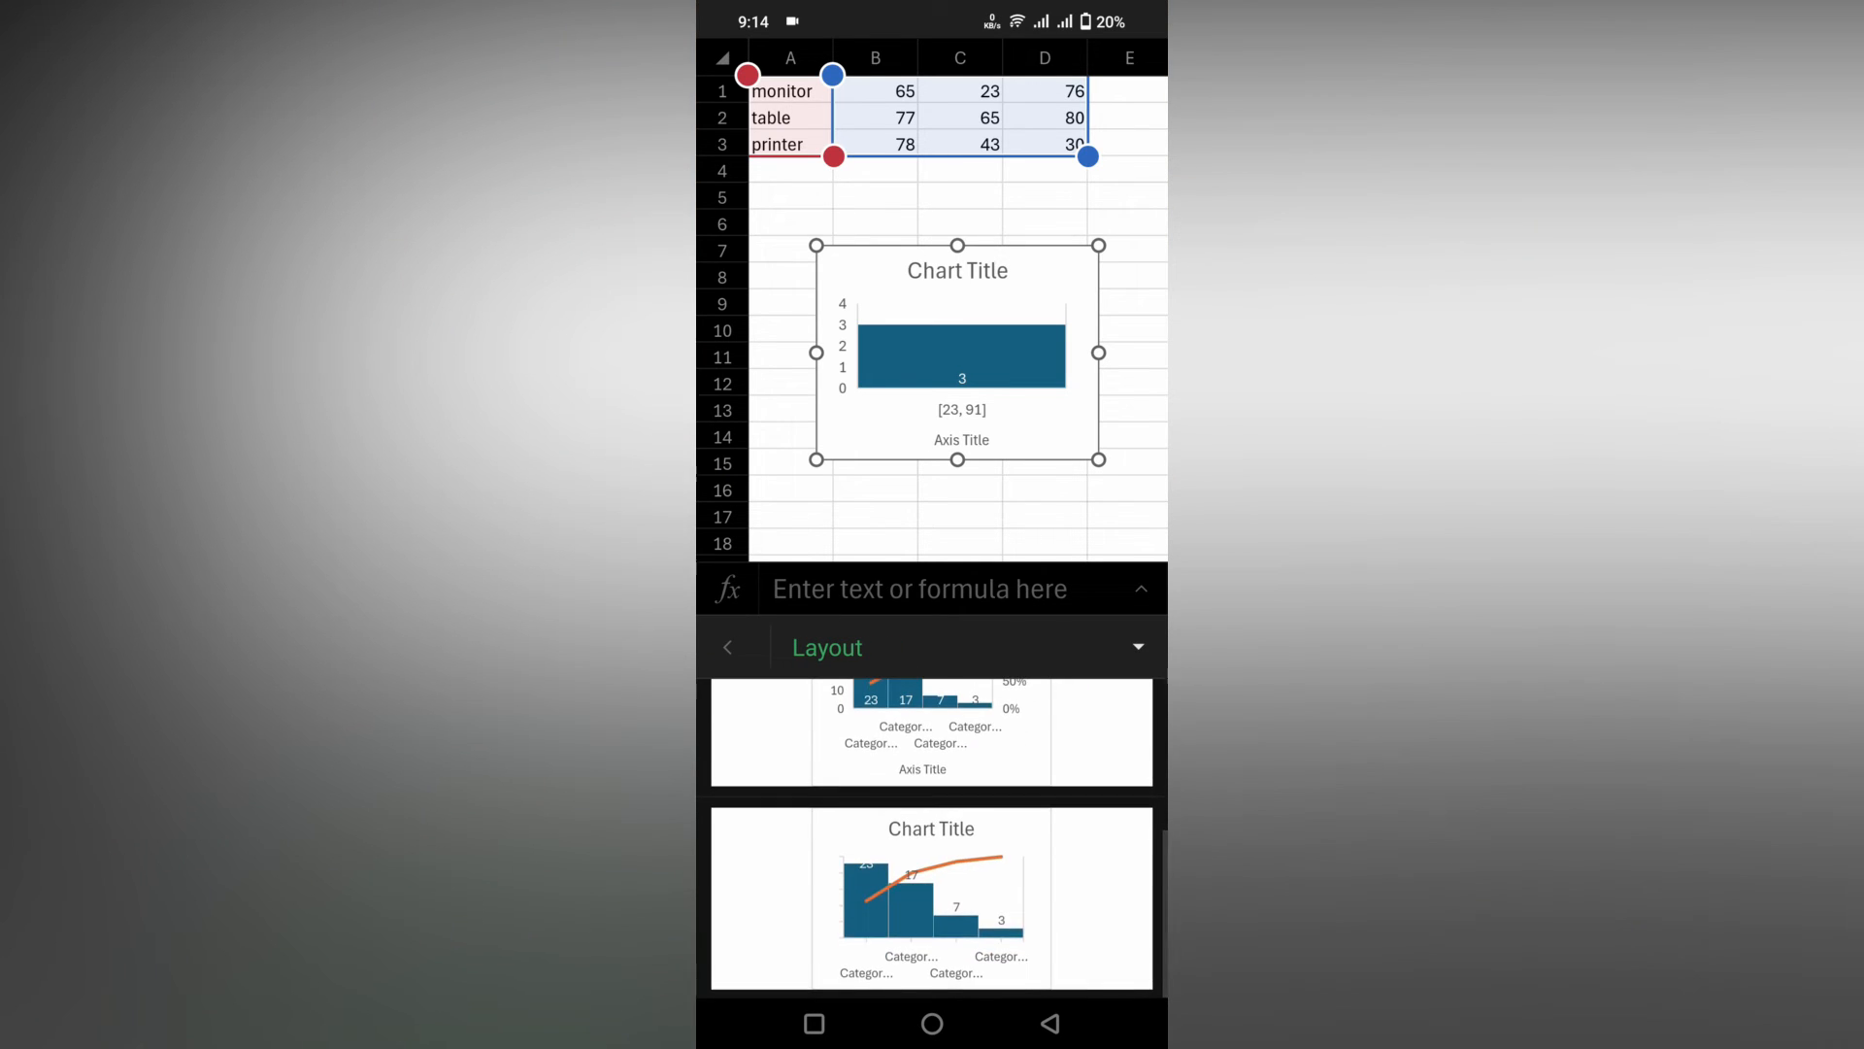
pyautogui.click(726, 647)
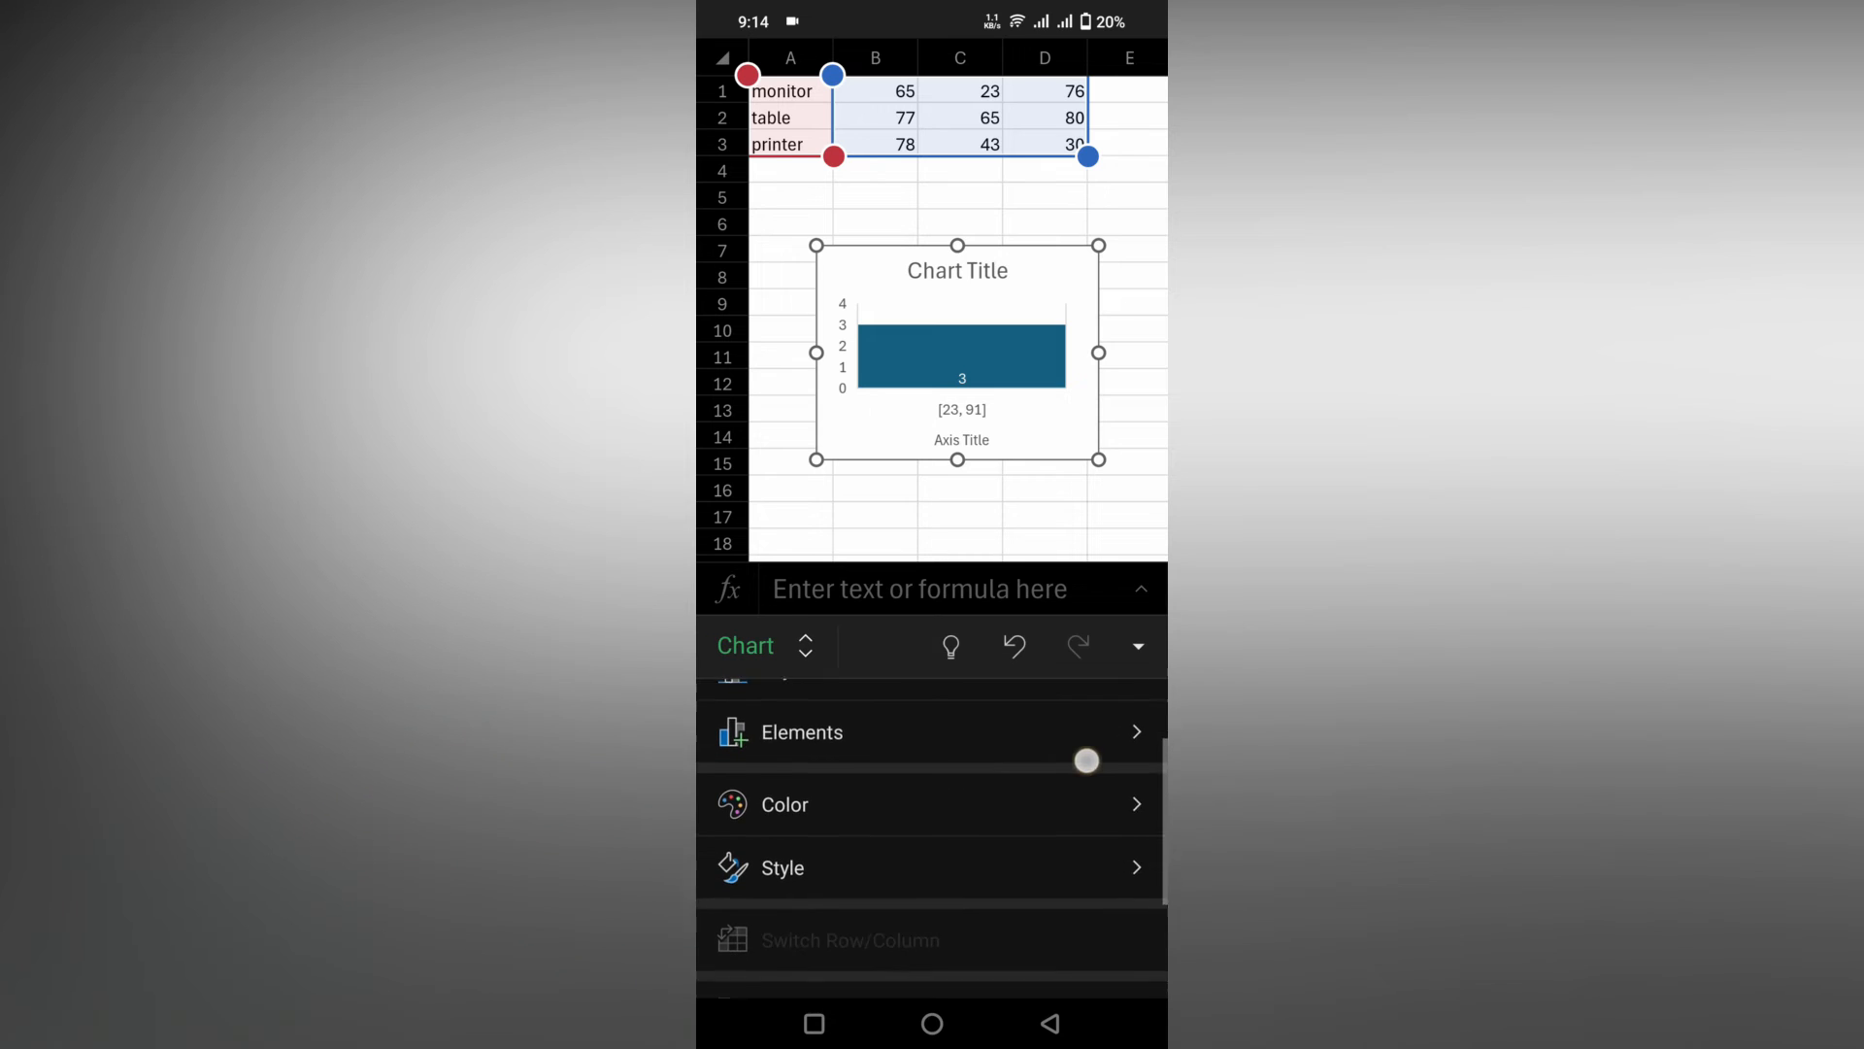
# Step: Switch the bars to an orange color scheme and apply the gradient-background style with bold title
pyautogui.click(784, 804)
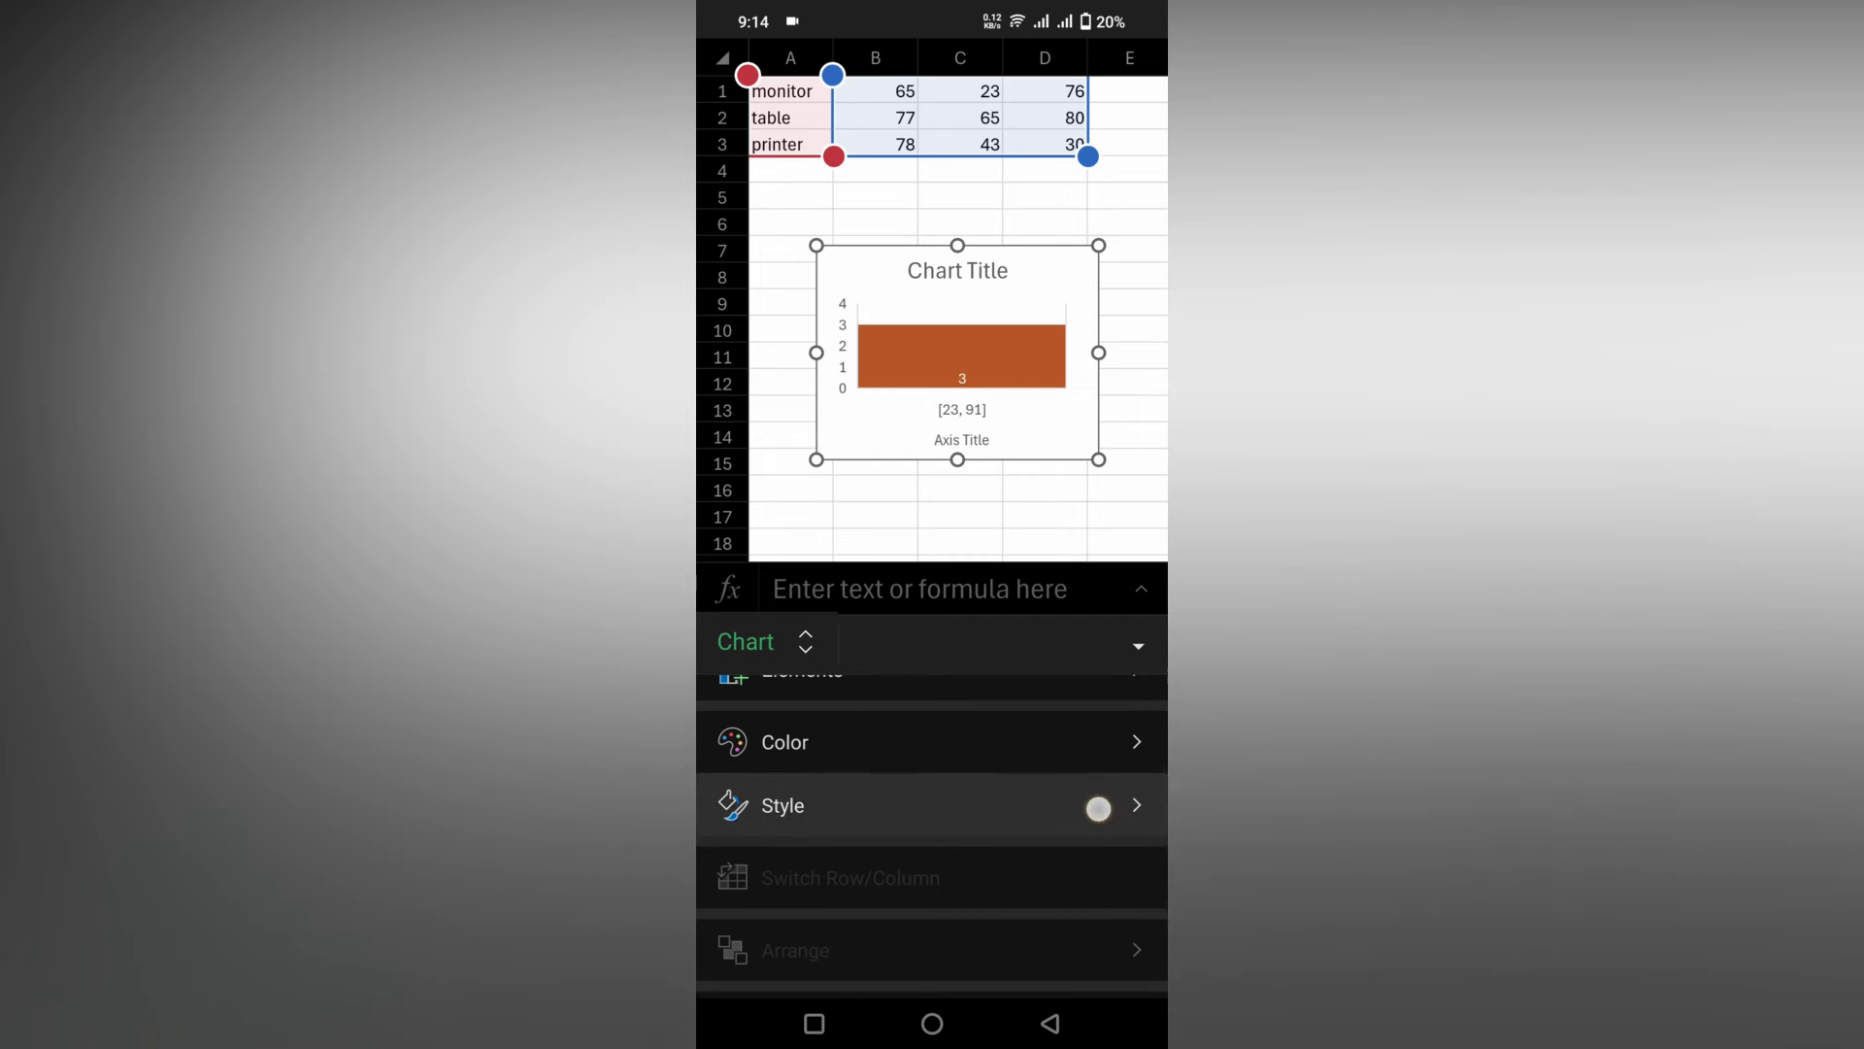
pyautogui.click(784, 805)
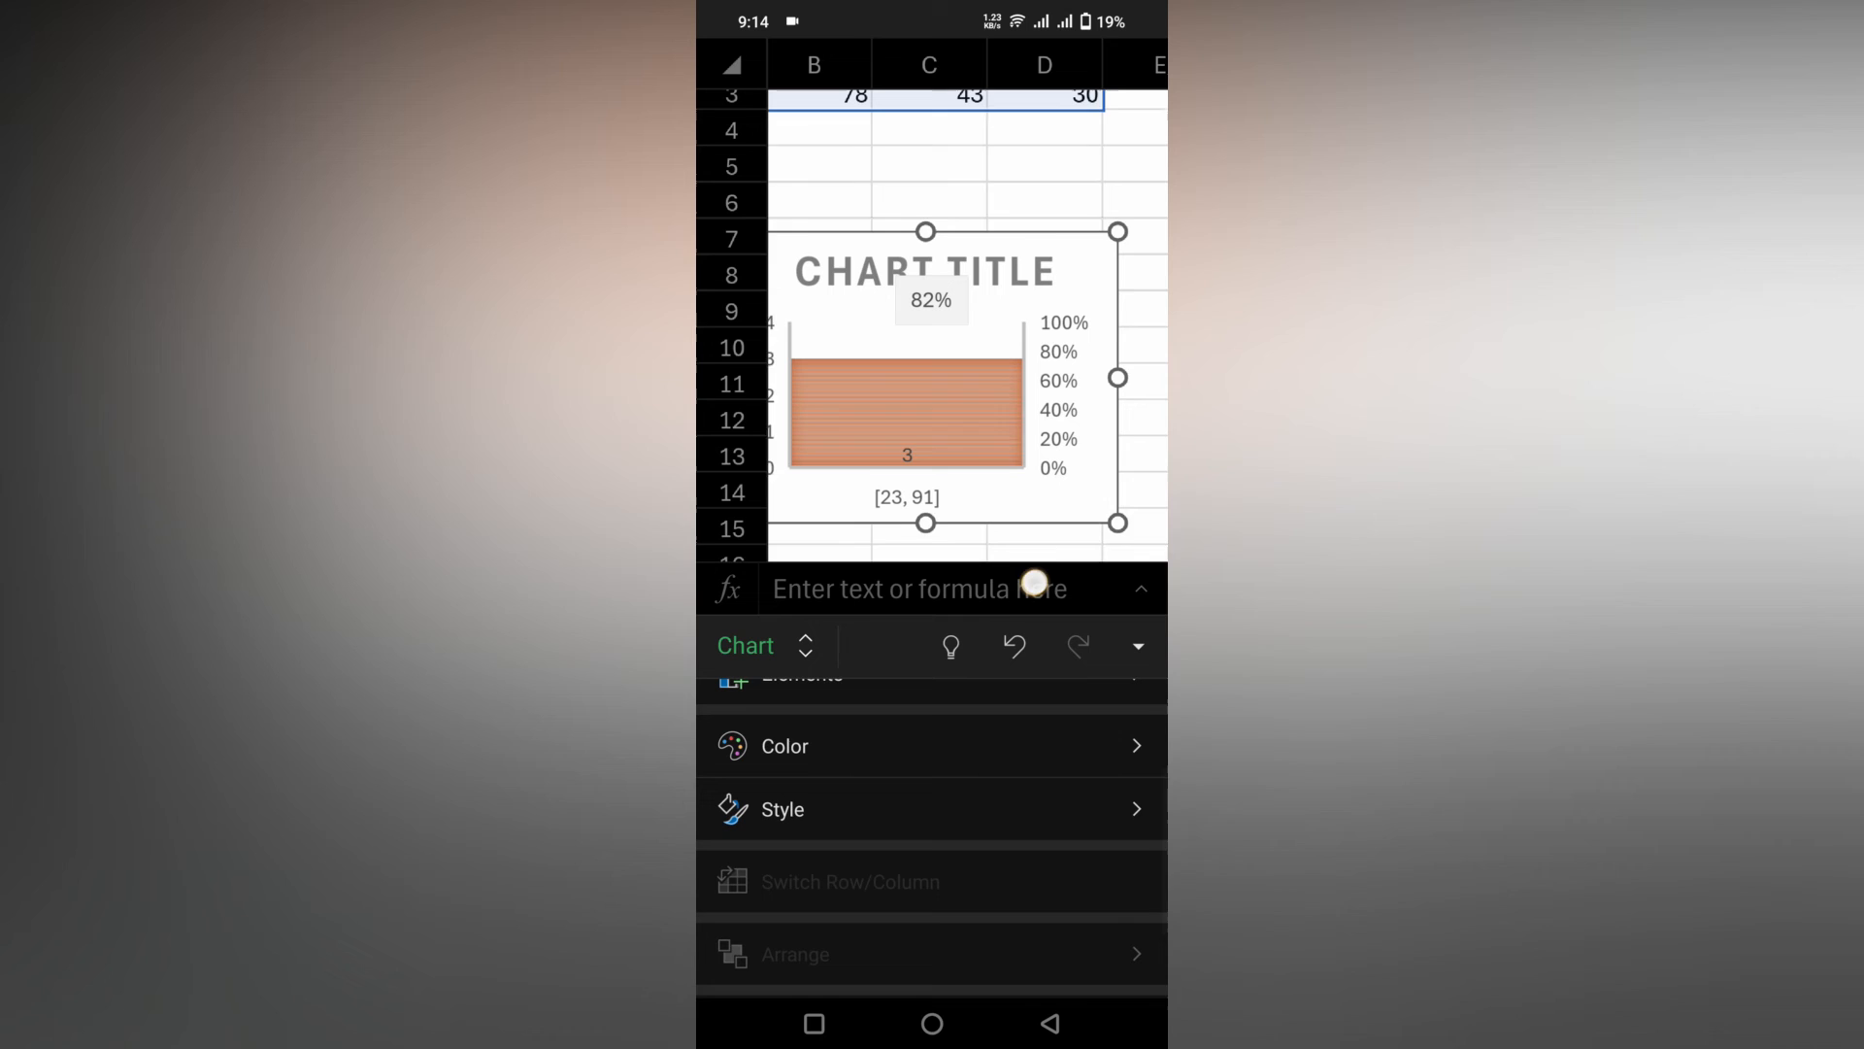
pyautogui.click(783, 809)
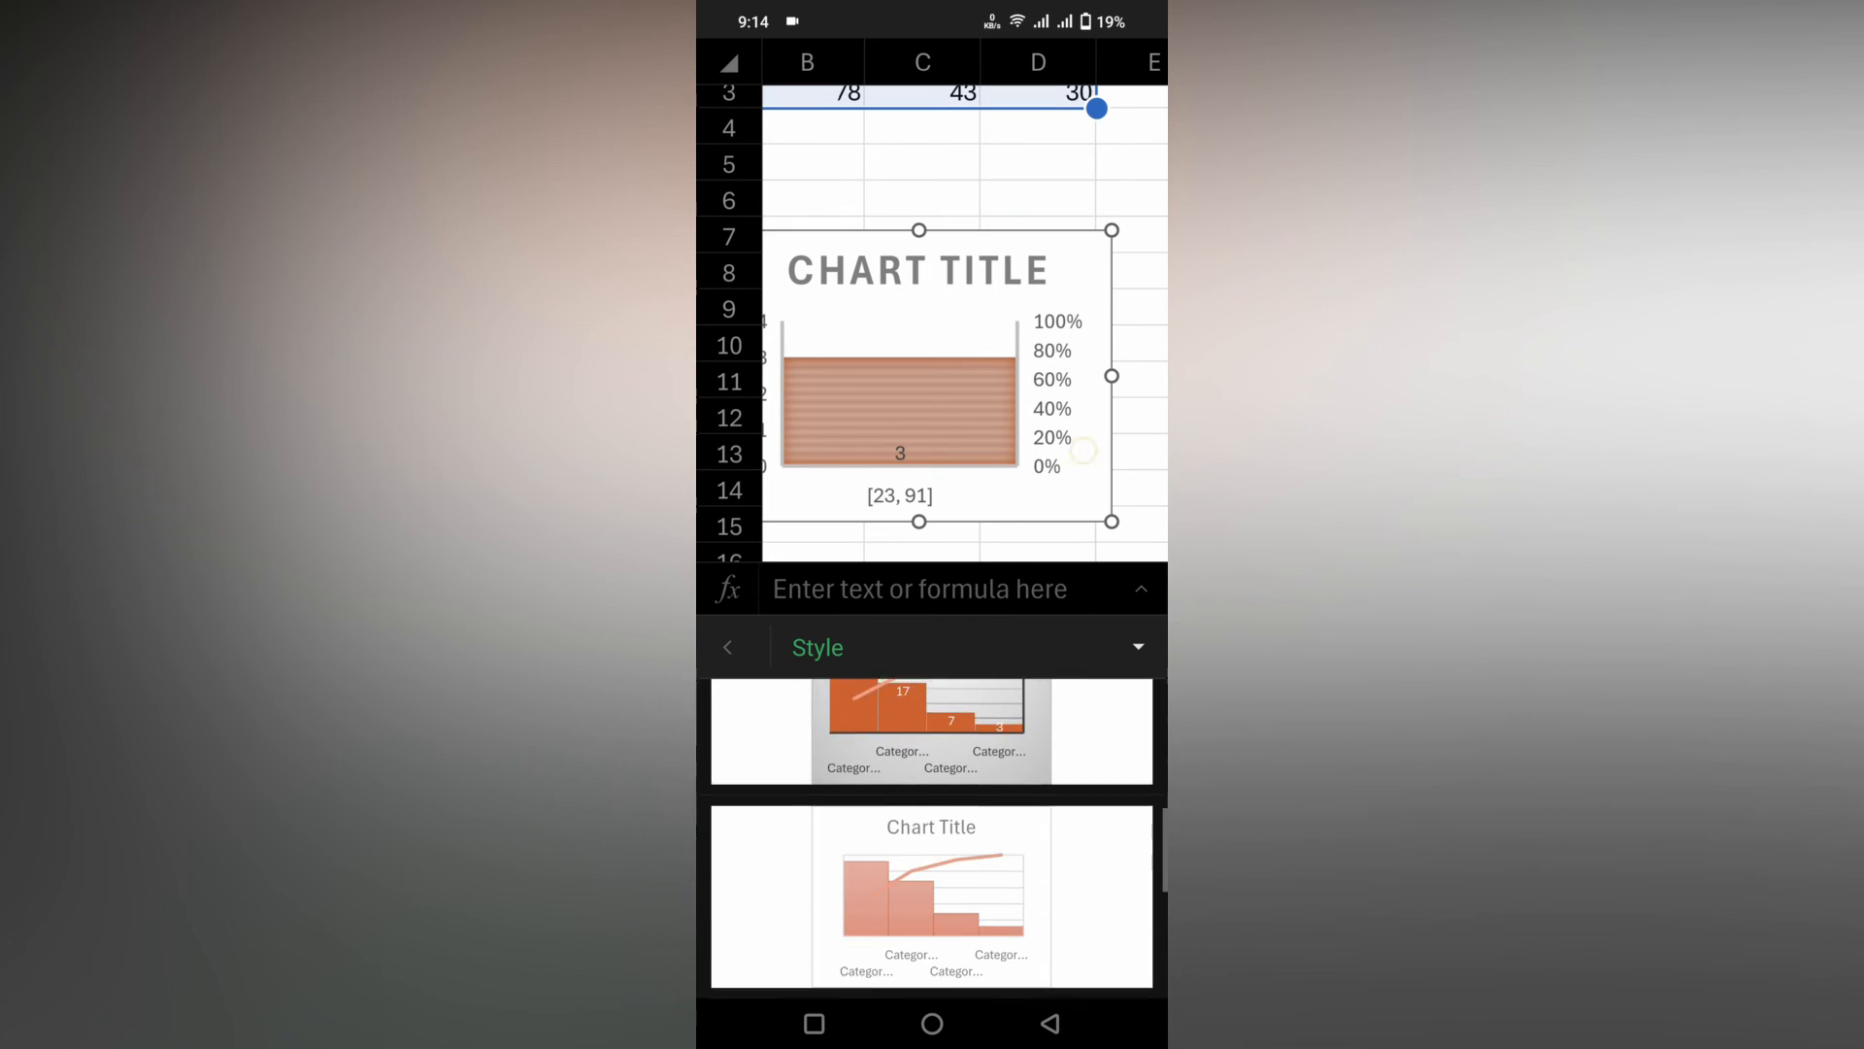
pyautogui.click(726, 646)
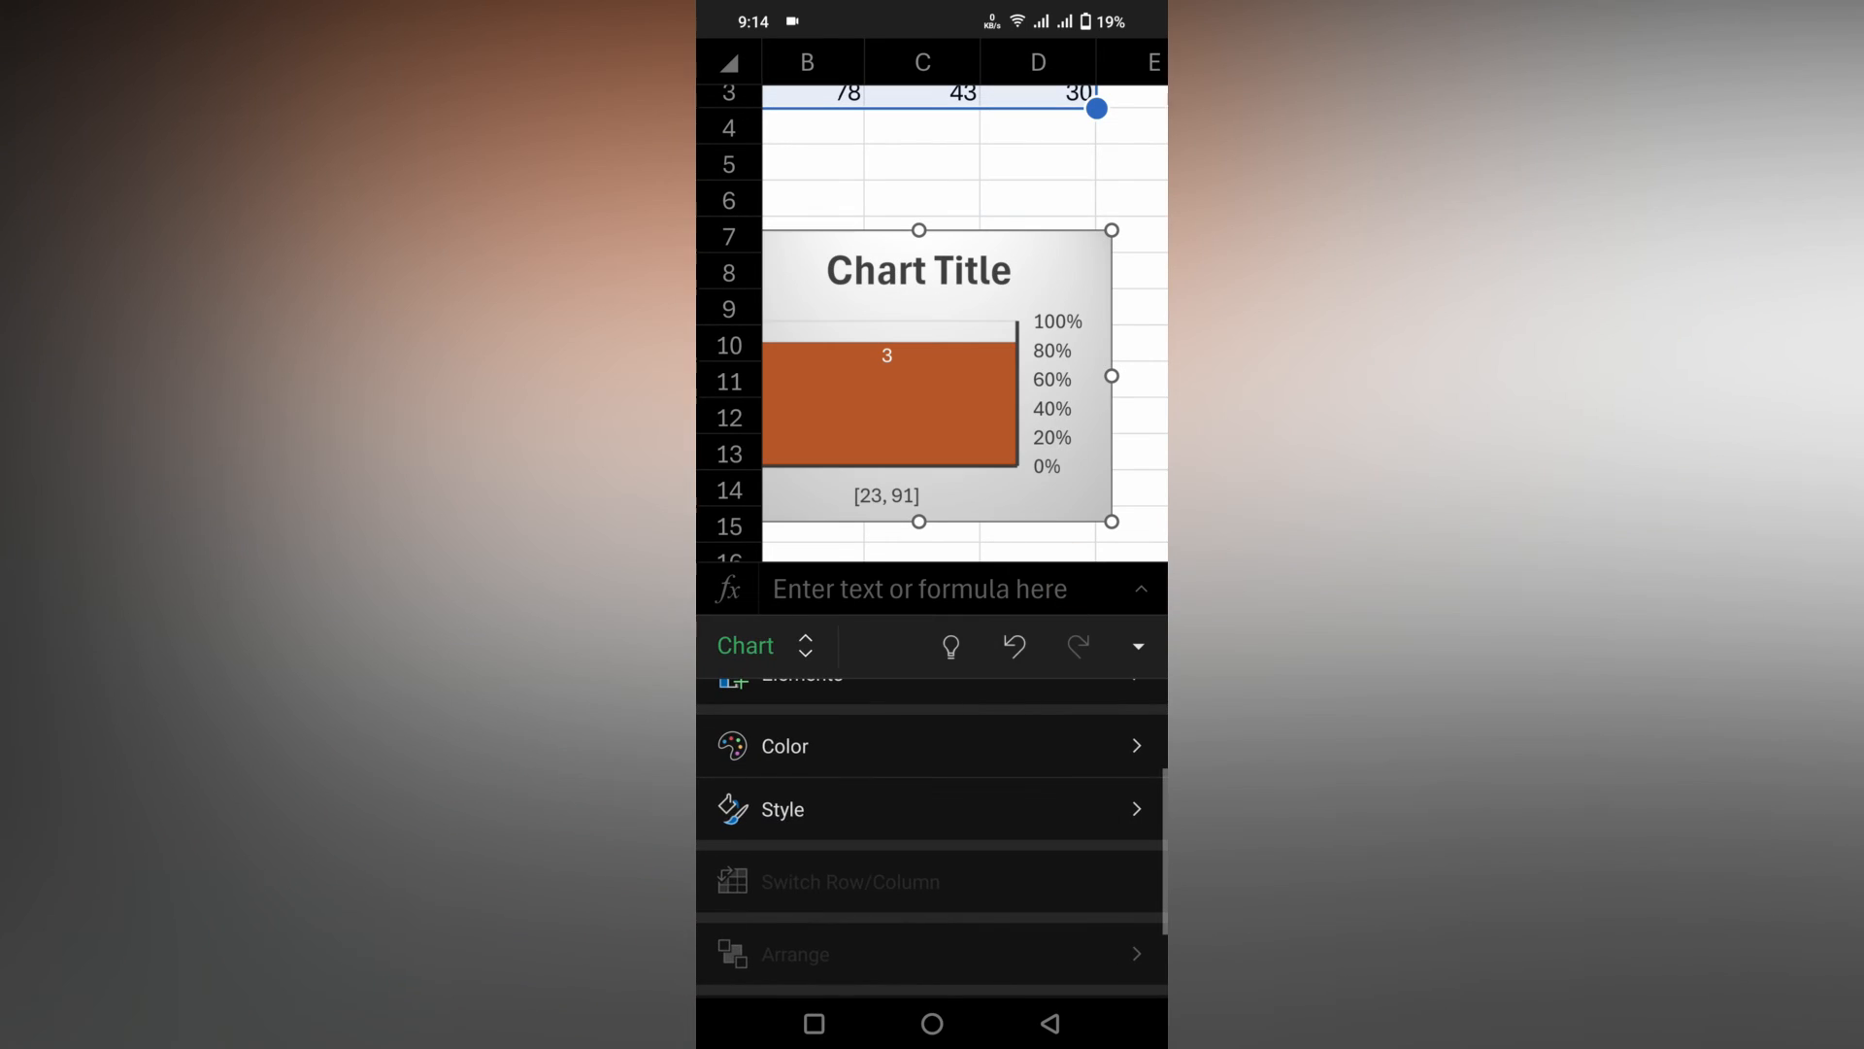
pyautogui.click(780, 809)
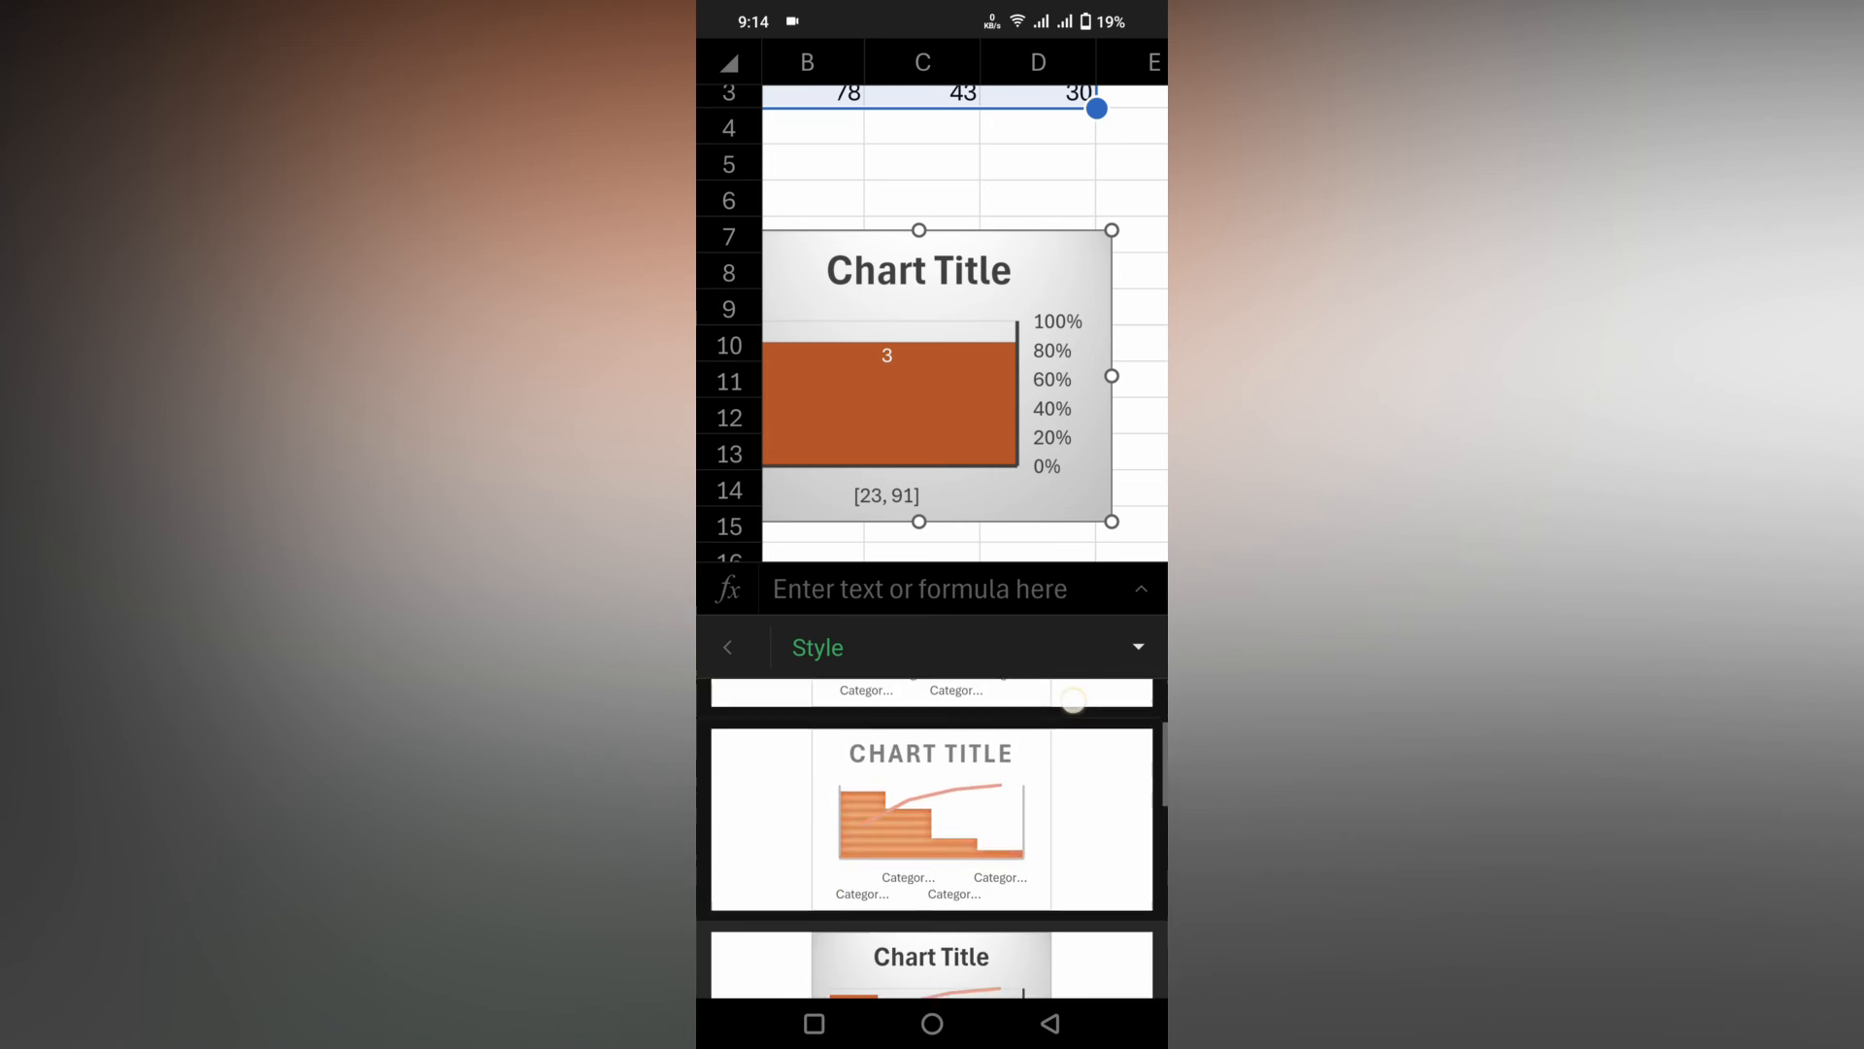